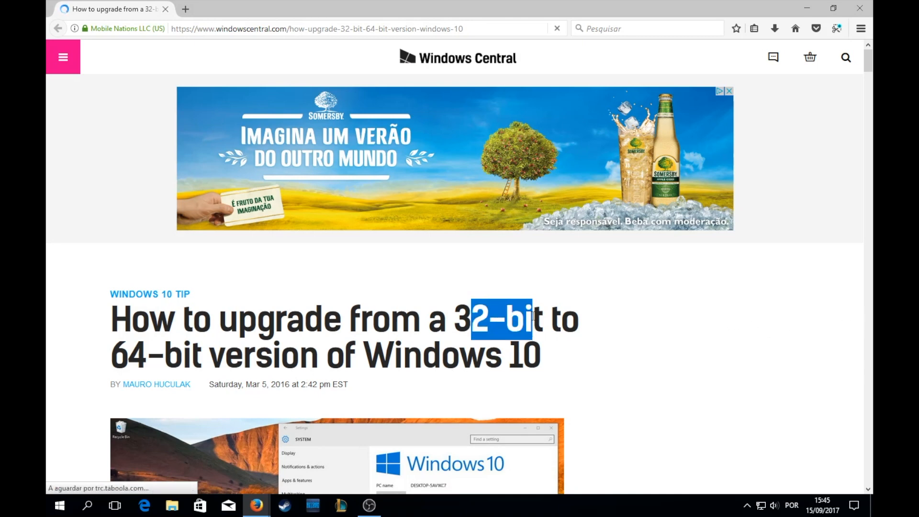
Scroll past the header image to the About screenshot with System type outlined, selecting the address bar along the way
scroll("down", 3)
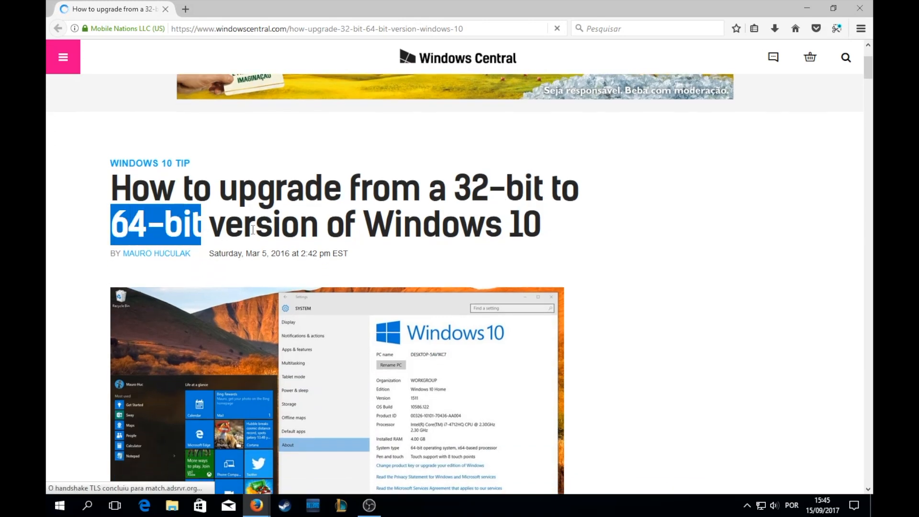
scroll("down", 3)
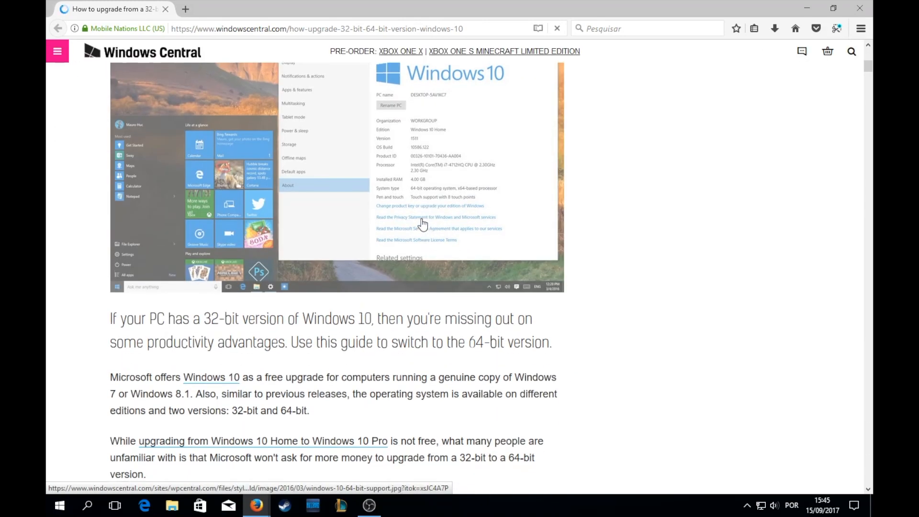
scroll("up", 3)
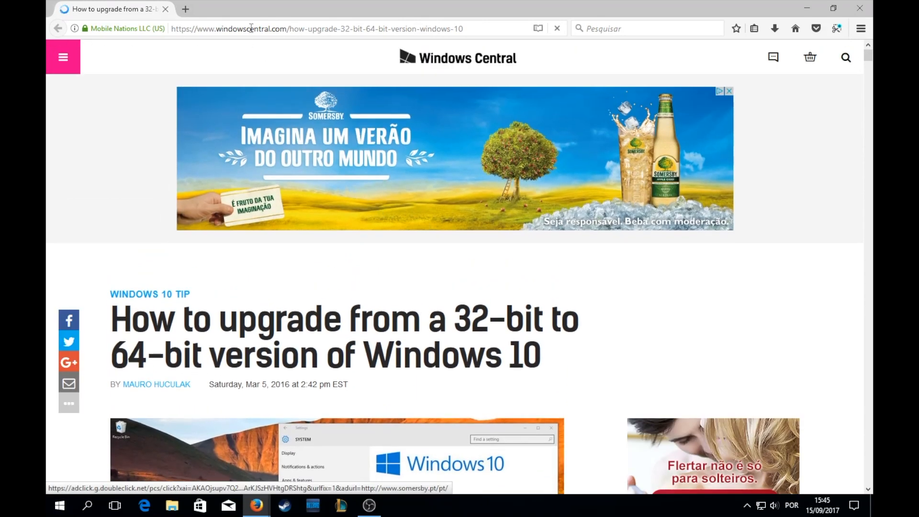
left_click(317, 27)
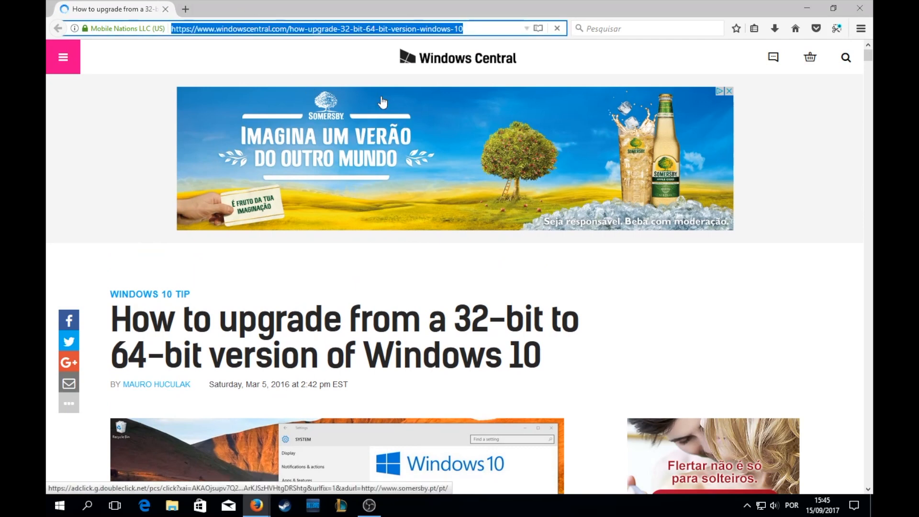
scroll("down", 3)
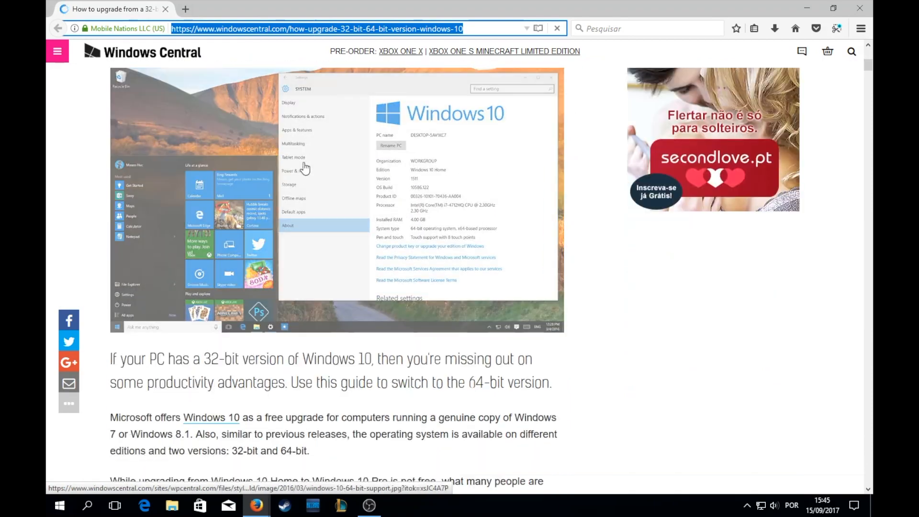
scroll("down", 3)
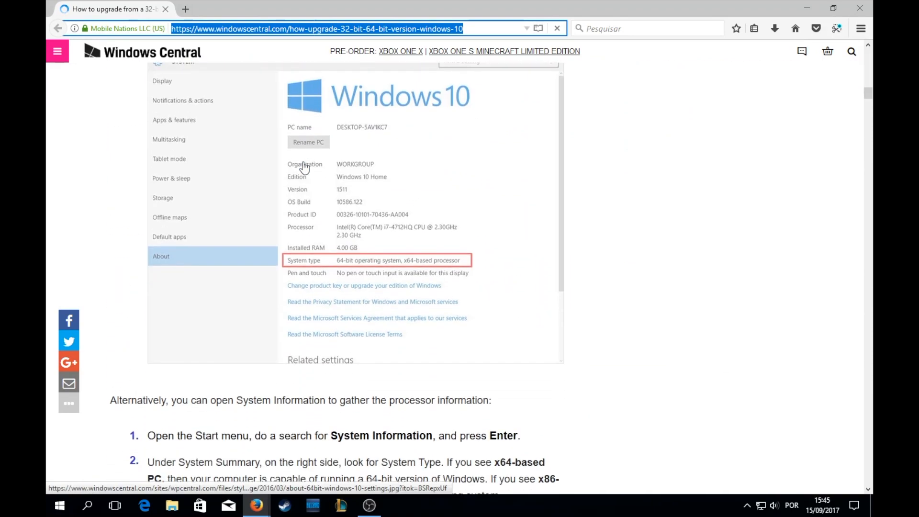
Scroll through the System Information and Coreinfo download screenshots to the Extract Compressed Folders step
scroll("down", 3)
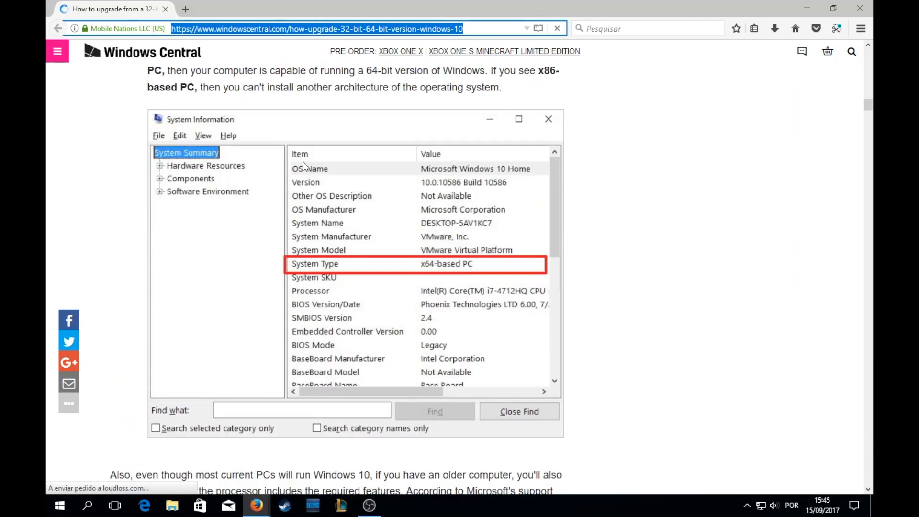
scroll("down", 3)
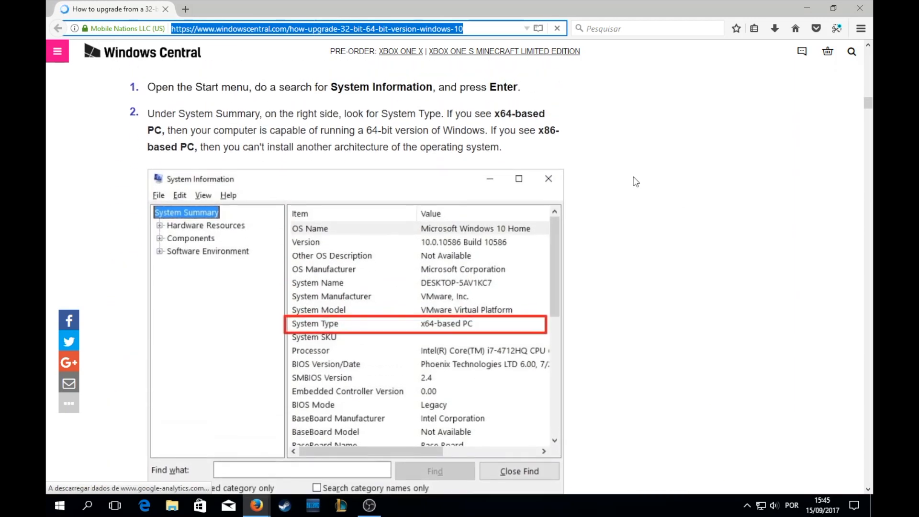
scroll("down", 3)
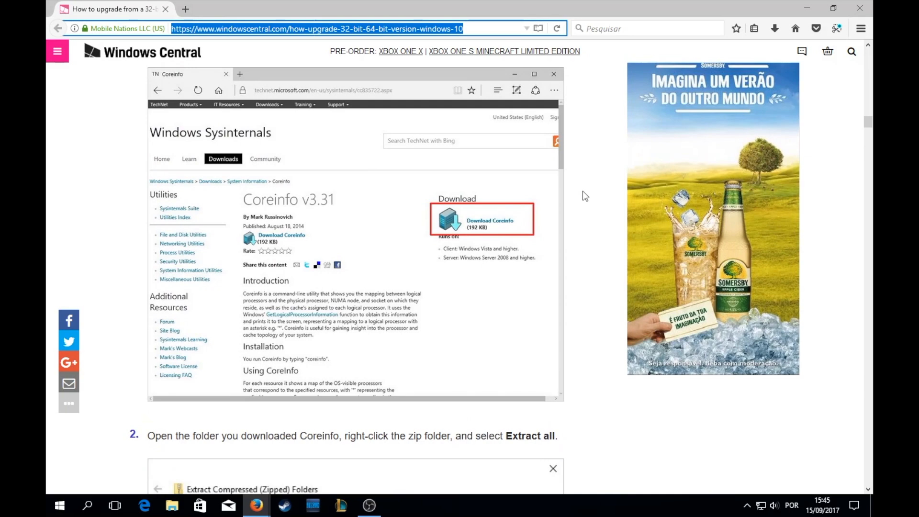
scroll("down", 3)
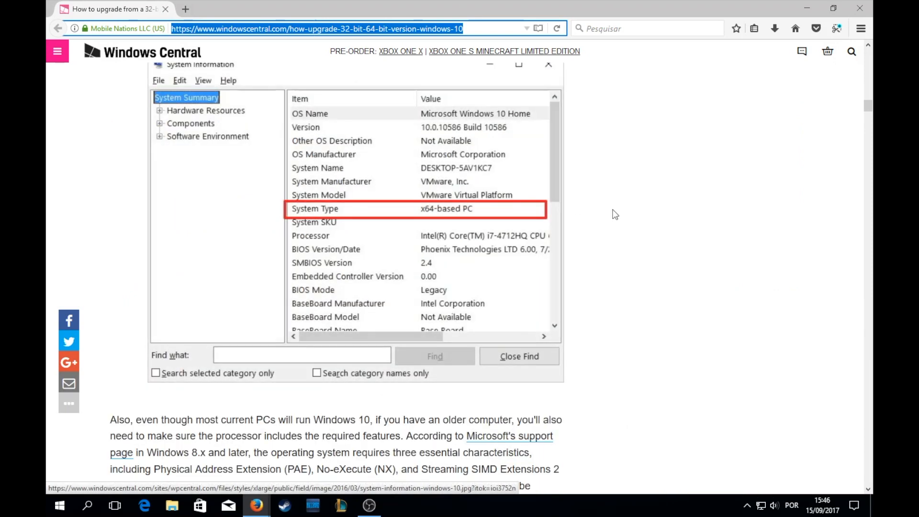
scroll("down", 3)
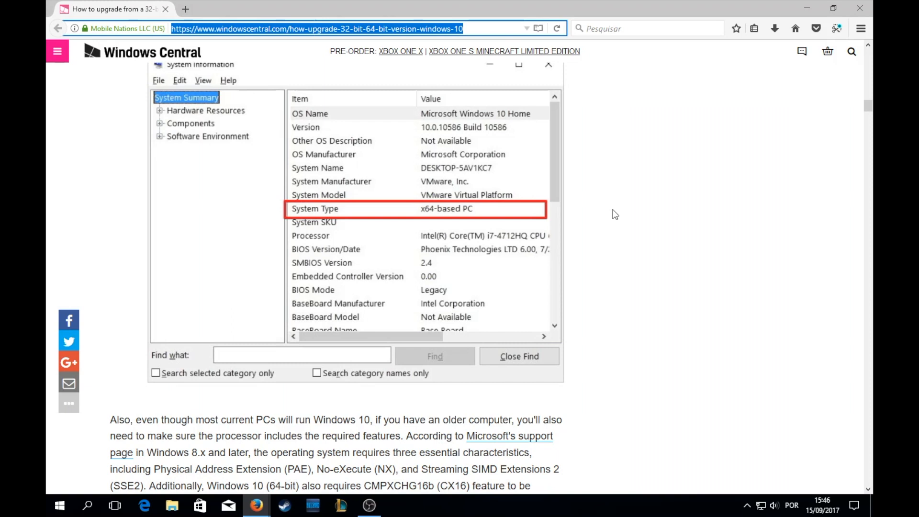
scroll("down", 3)
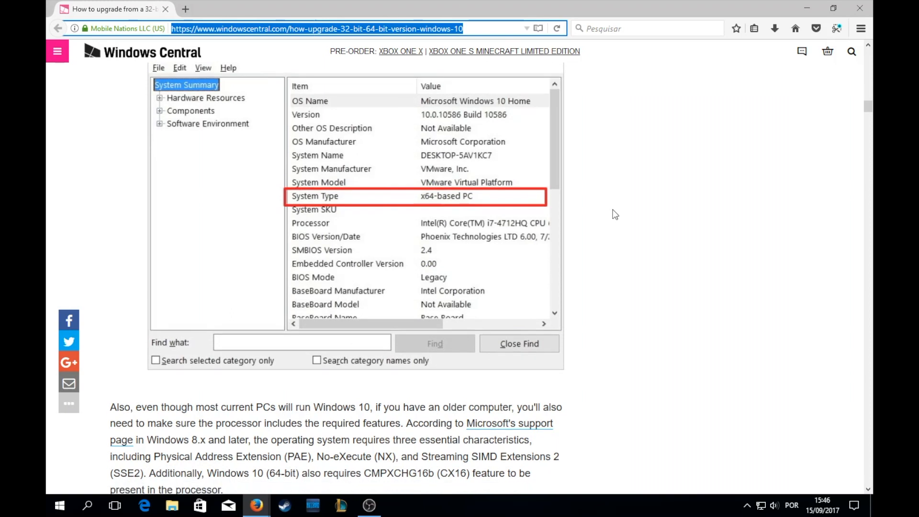
scroll("down", 3)
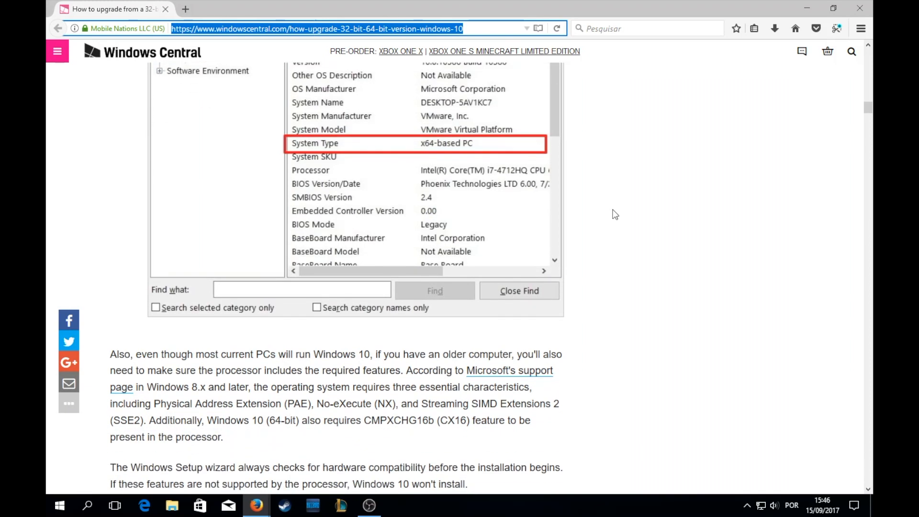
mouse_move(588, 175)
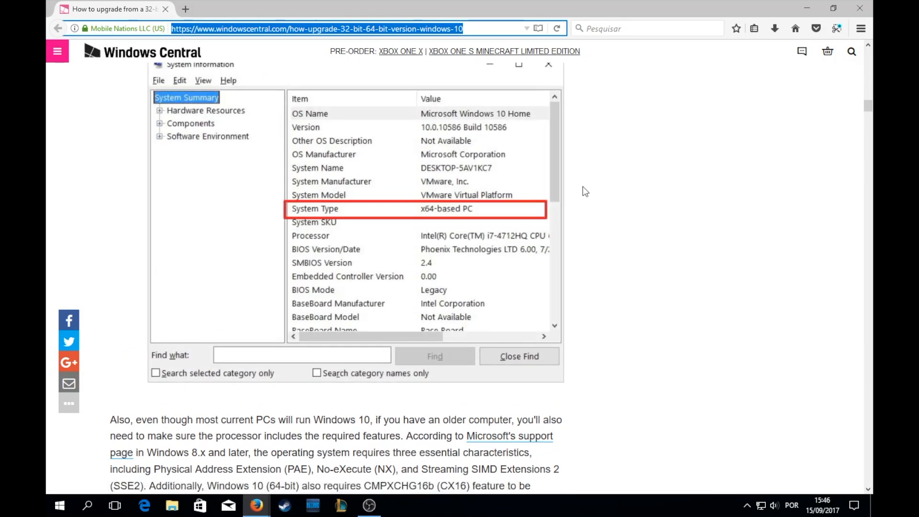
scroll("down", 3)
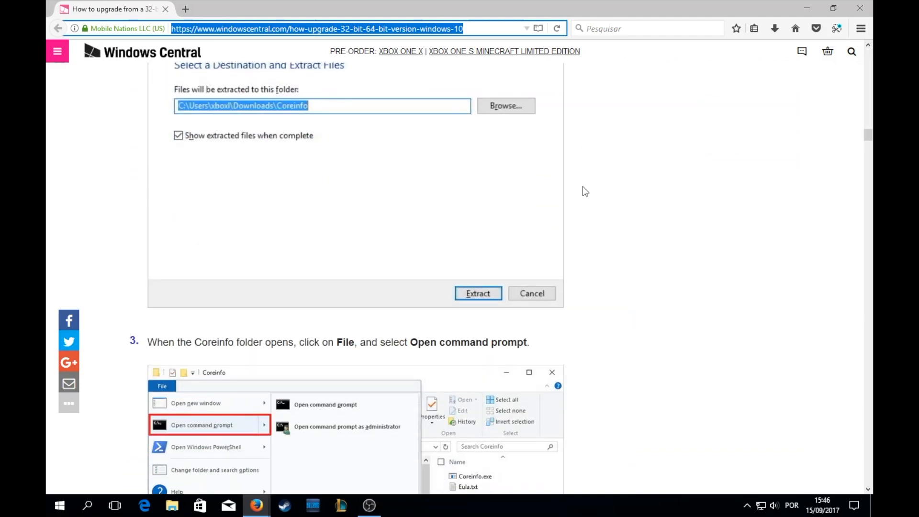
Scroll past the 64-bit driver check and full-backup advice to the 'Make a clean install of Windows 10' section
scroll("down", 3)
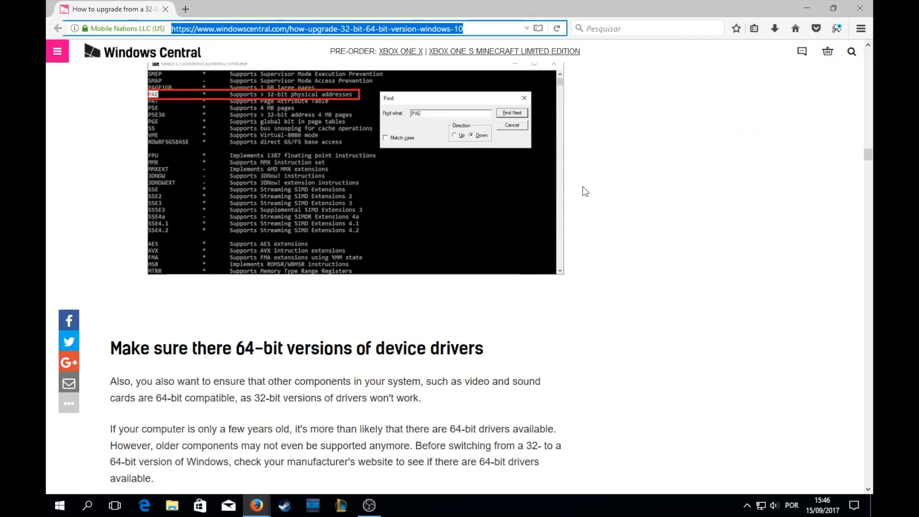
scroll("up", 3)
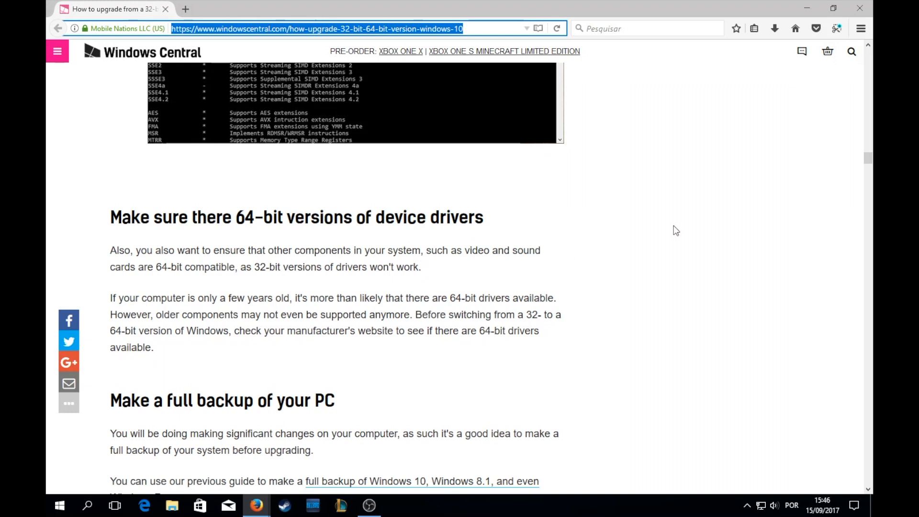
scroll("down", 3)
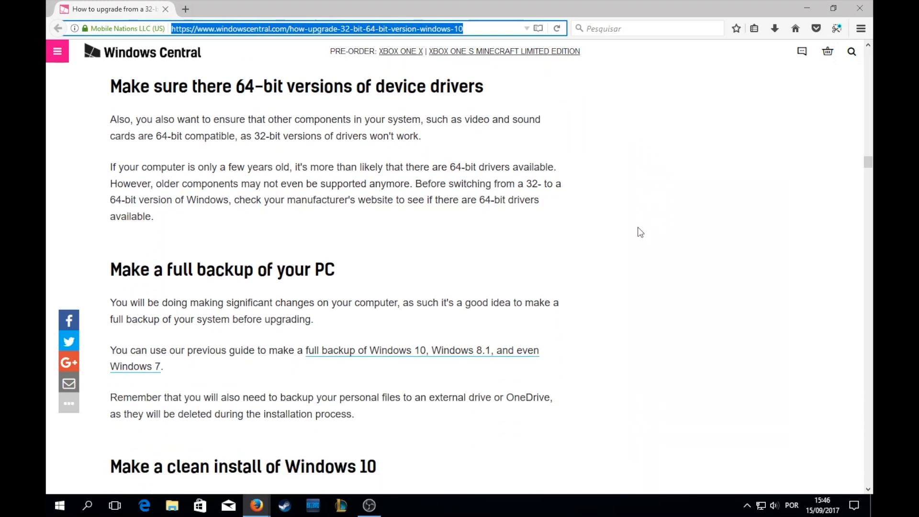
mouse_move(635, 232)
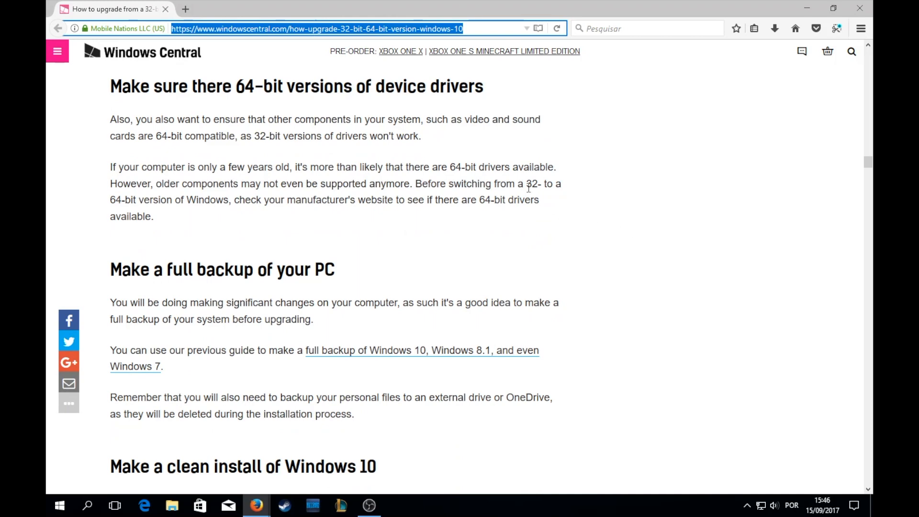
scroll("down", 3)
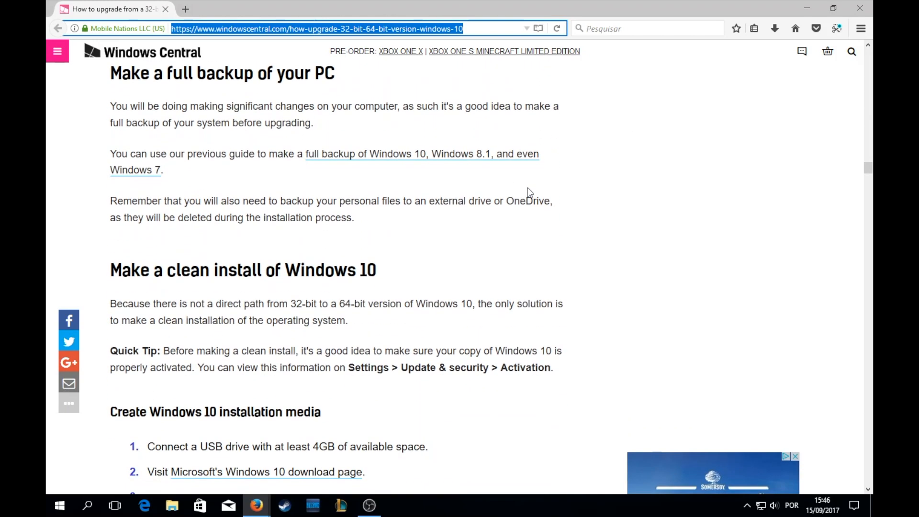
scroll("up", 3)
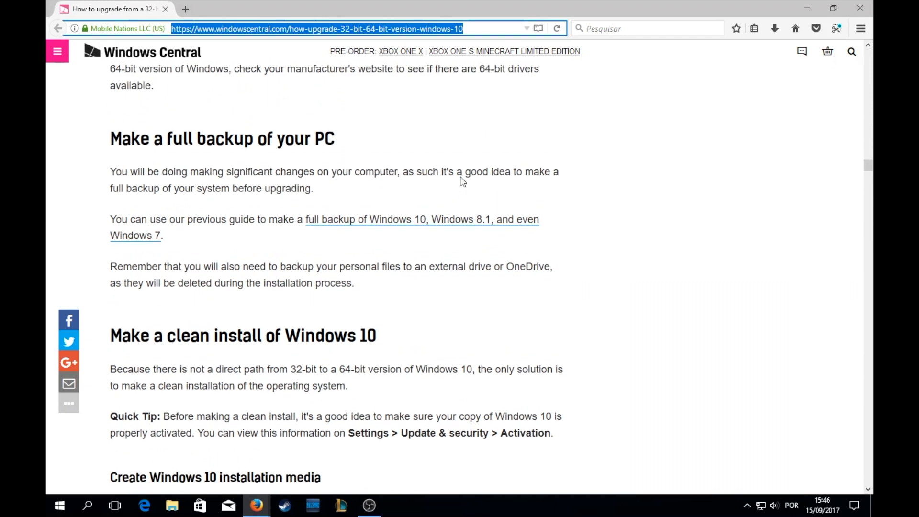
double_click(221, 138)
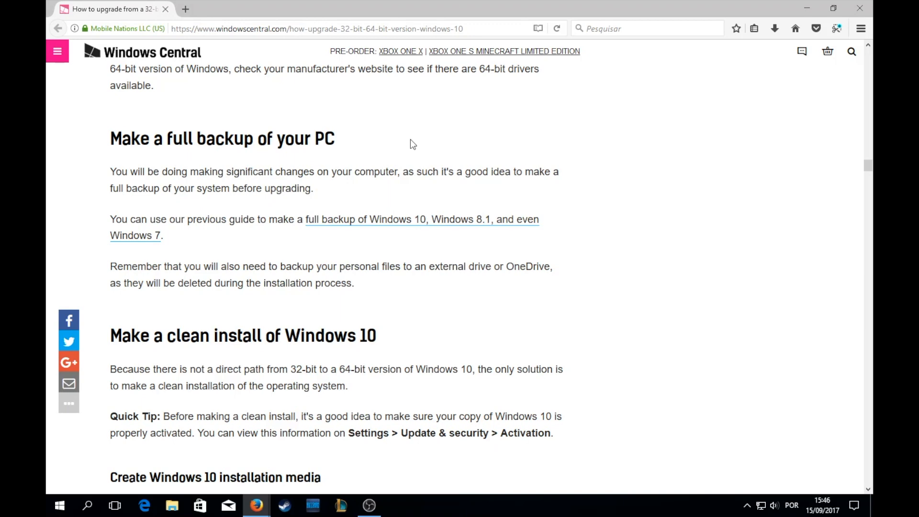
mouse_move(495, 198)
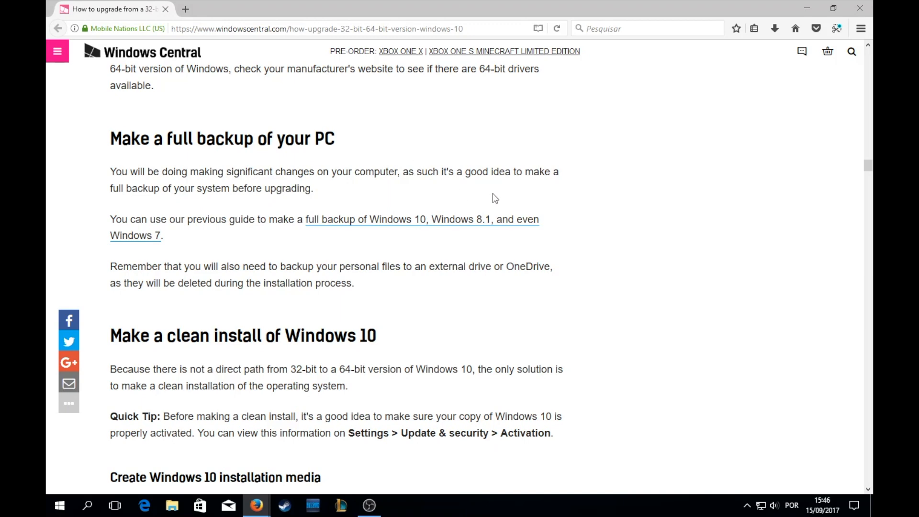
Reach 'Create Windows 10 installation media' and open Microsoft's Windows 10 download page link in a new tab
scroll("down", 3)
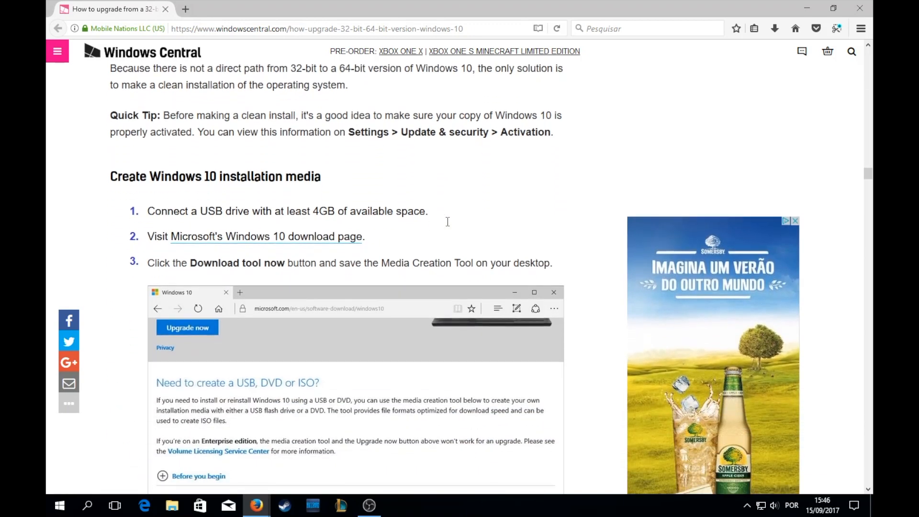
scroll("down", 3)
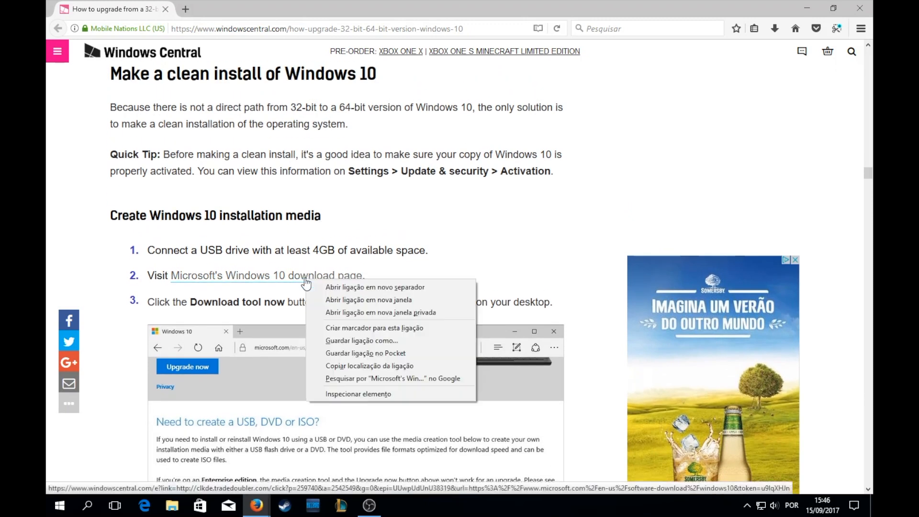
left_click(374, 287)
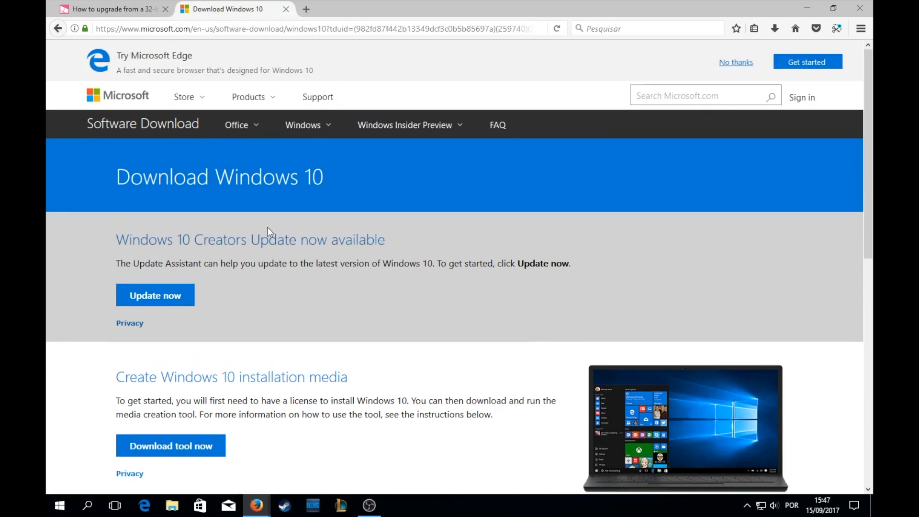
mouse_move(111, 91)
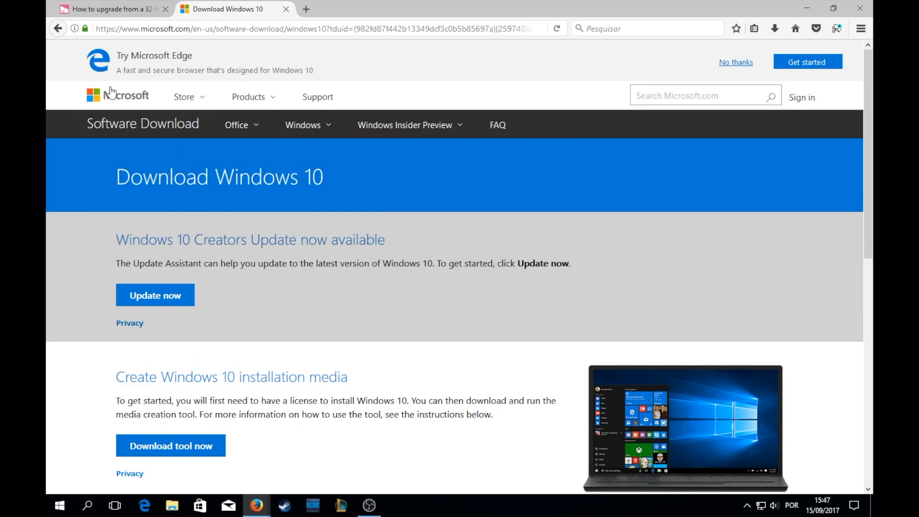
Scroll Microsoft's Download Windows 10 page to the installation-media section with the Download tool now button
scroll("down", 3)
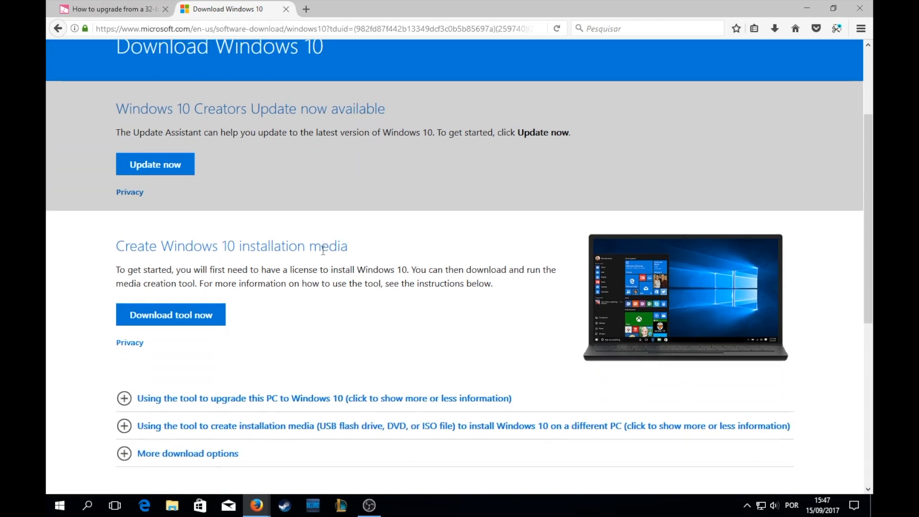
mouse_move(124, 123)
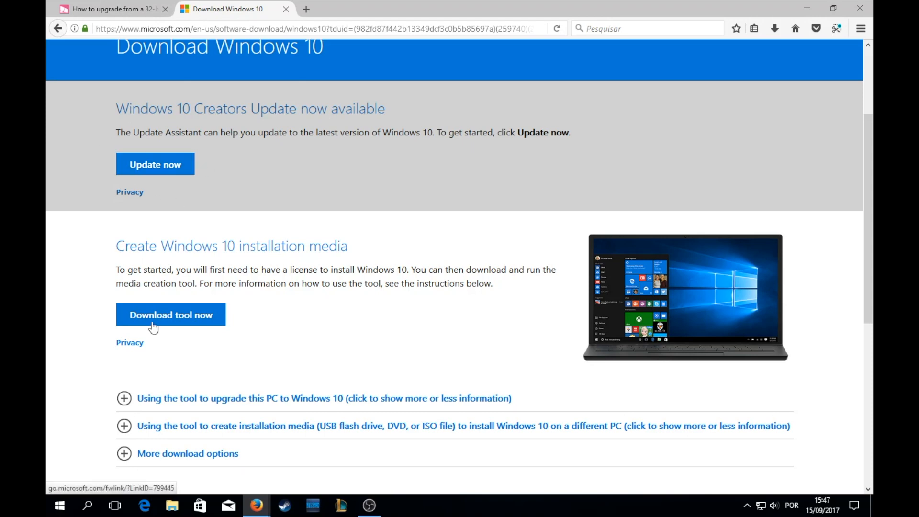
scroll("down", 3)
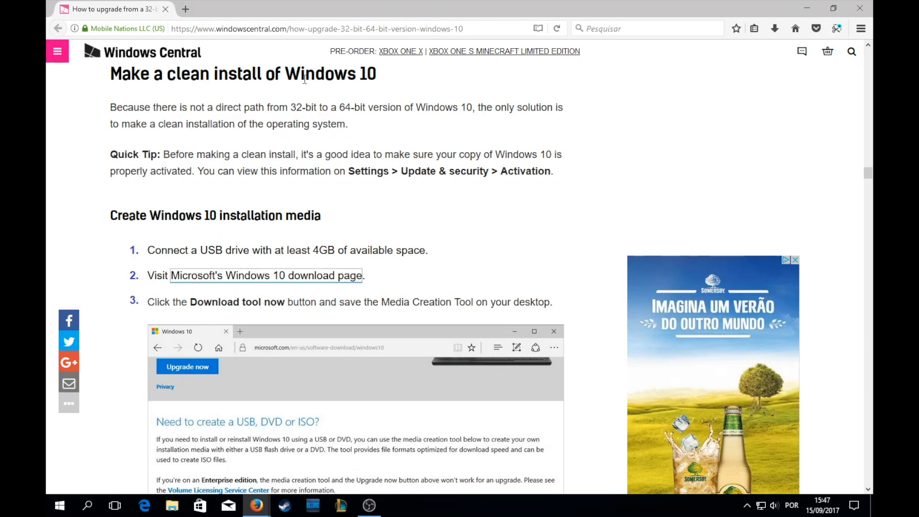
mouse_move(551, 274)
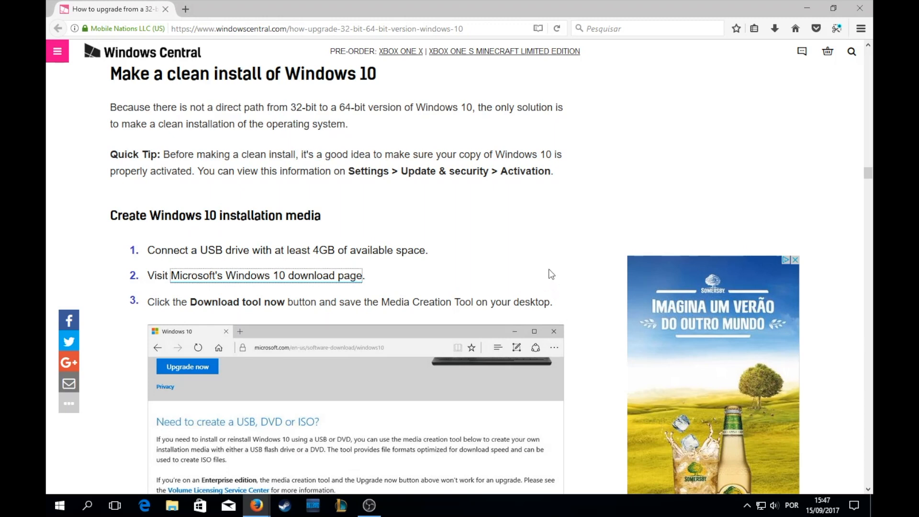
Scroll through Media Creation Tool steps 1–15 to the 'Install a 64-bit version of Windows 10' heading
scroll("down", 3)
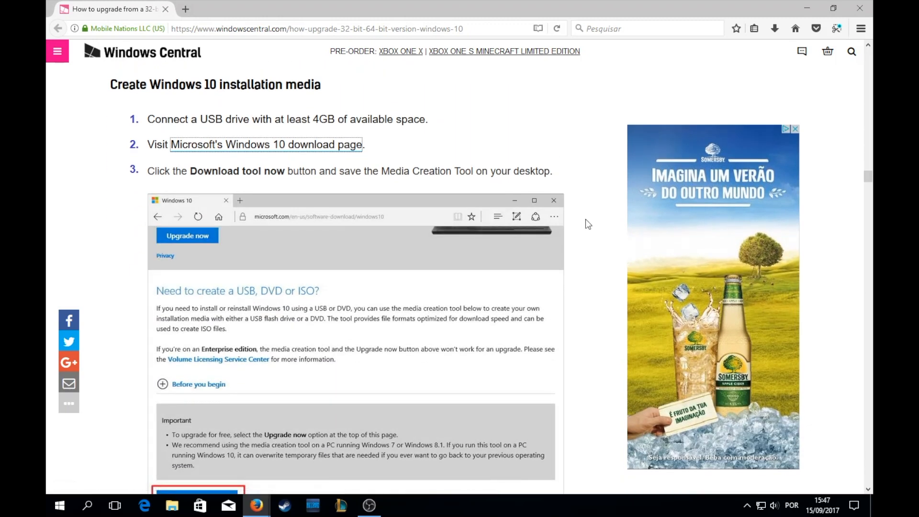
mouse_move(530, 165)
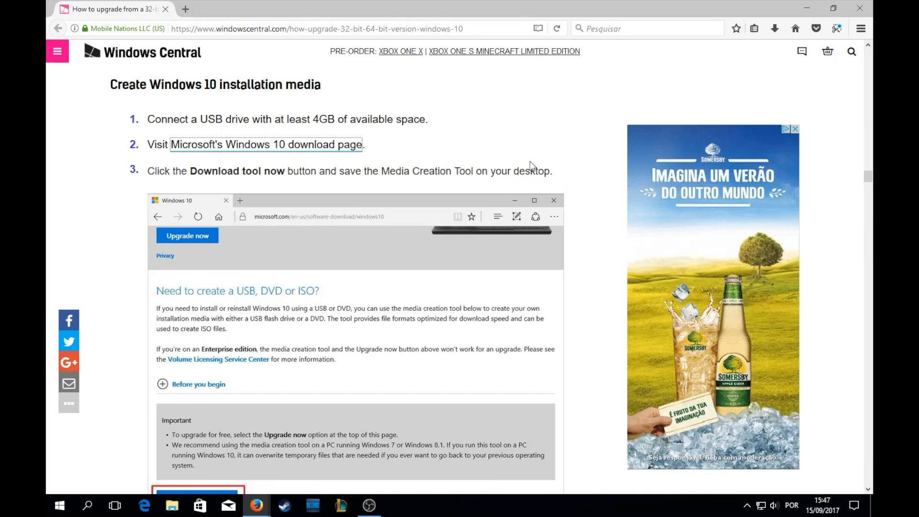
scroll("down", 3)
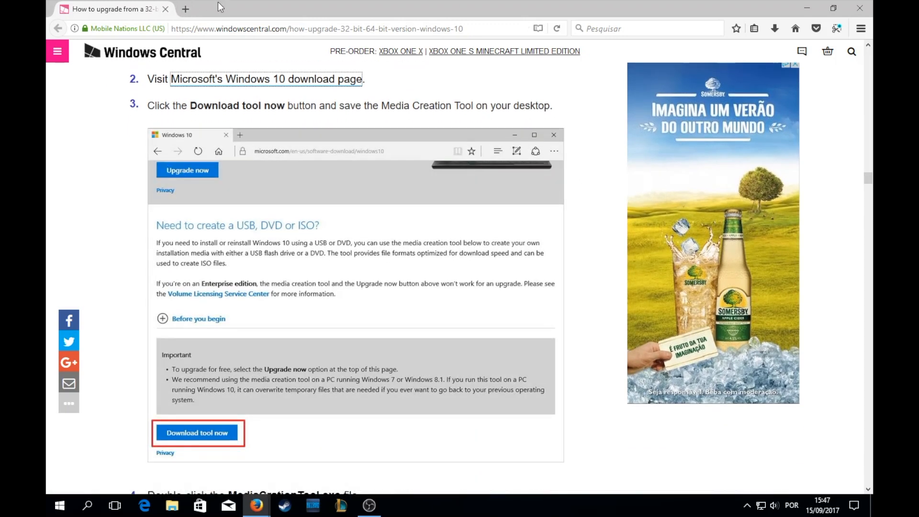
scroll("down", 3)
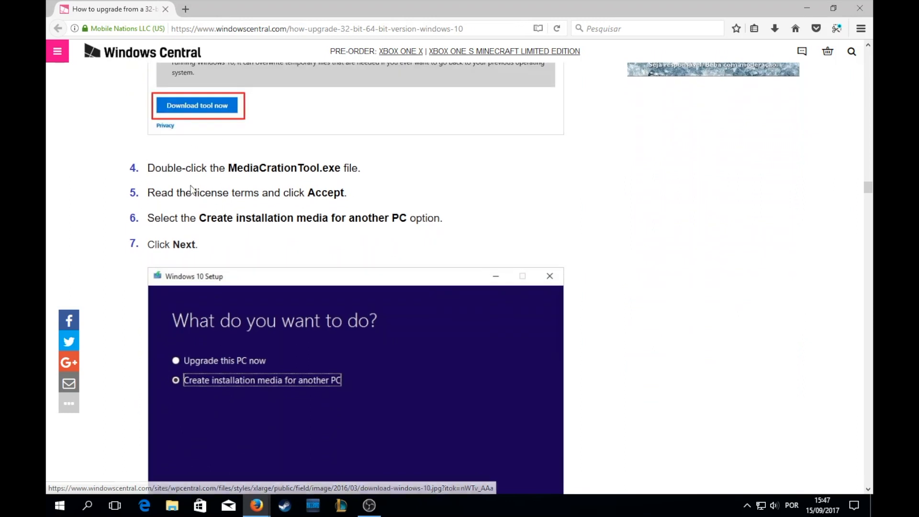
scroll("down", 3)
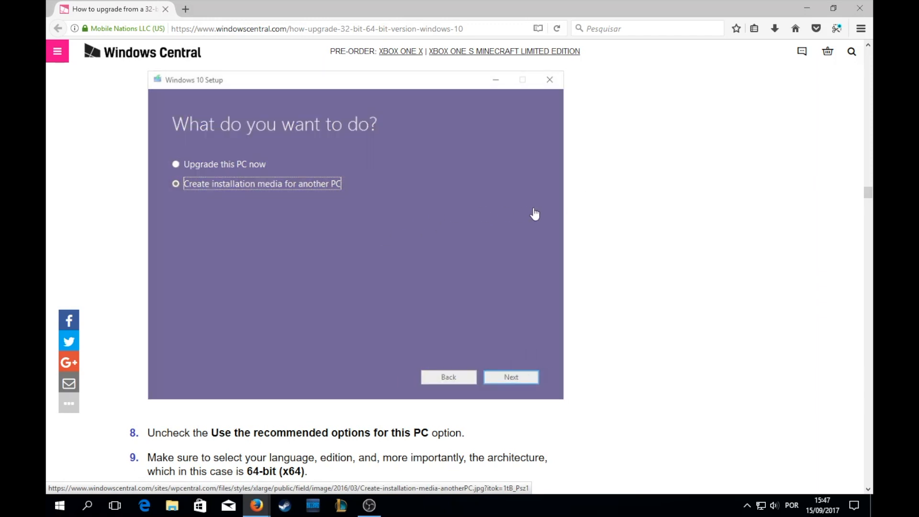
scroll("down", 3)
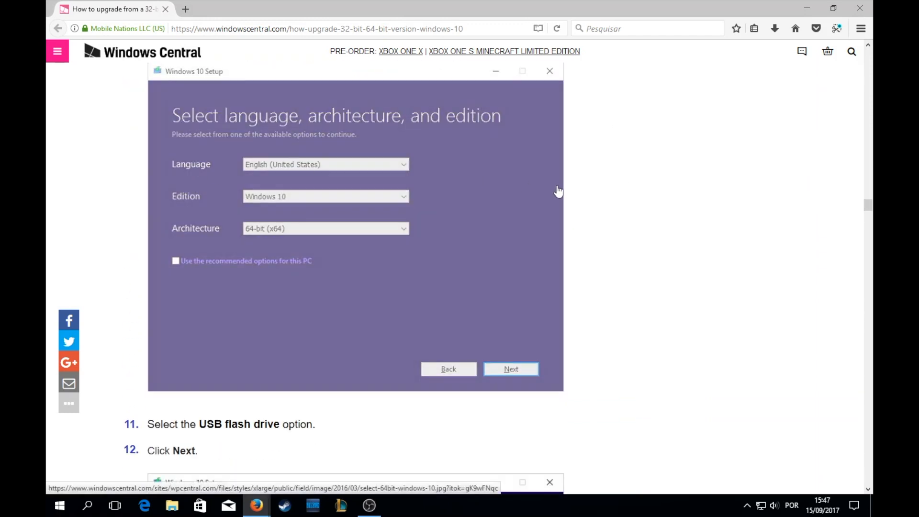
scroll("down", 3)
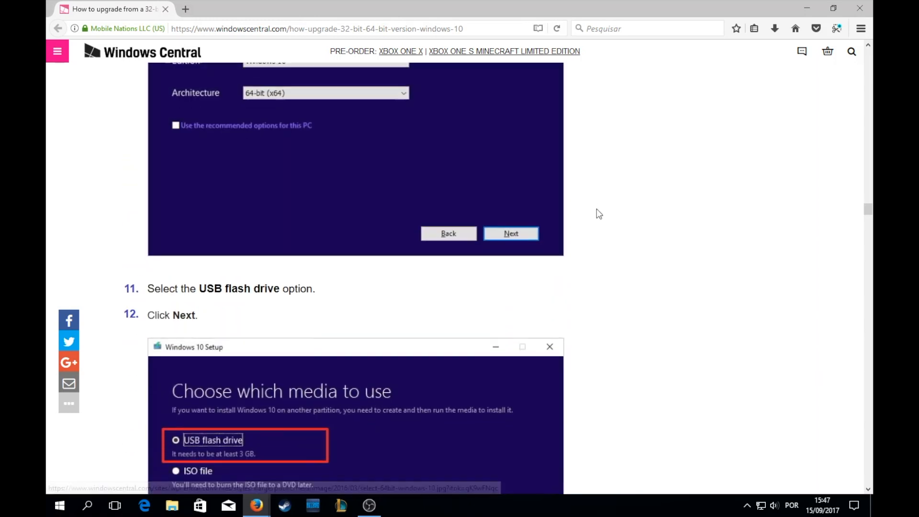
scroll("down", 3)
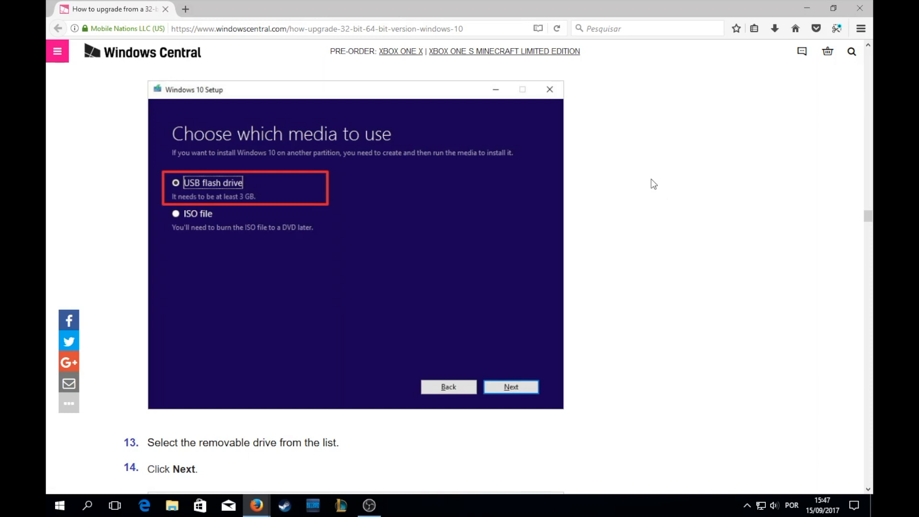
mouse_move(662, 163)
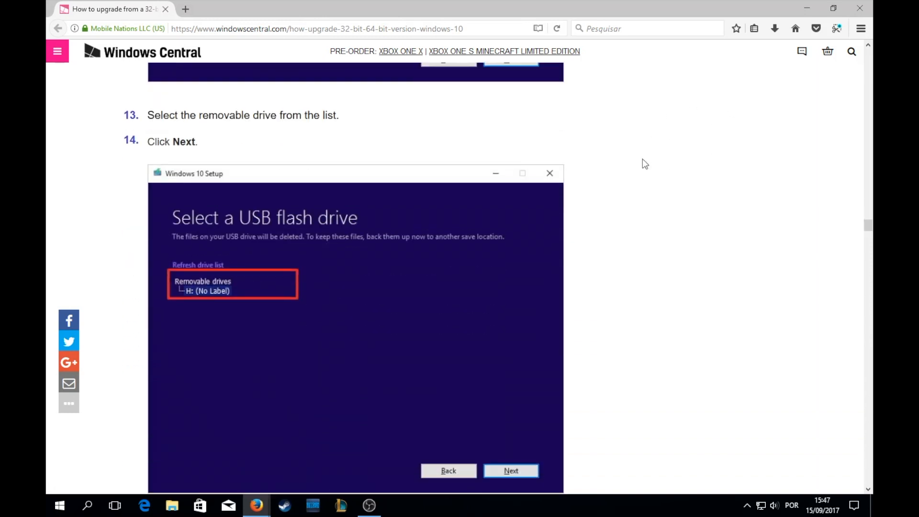
scroll("down", 3)
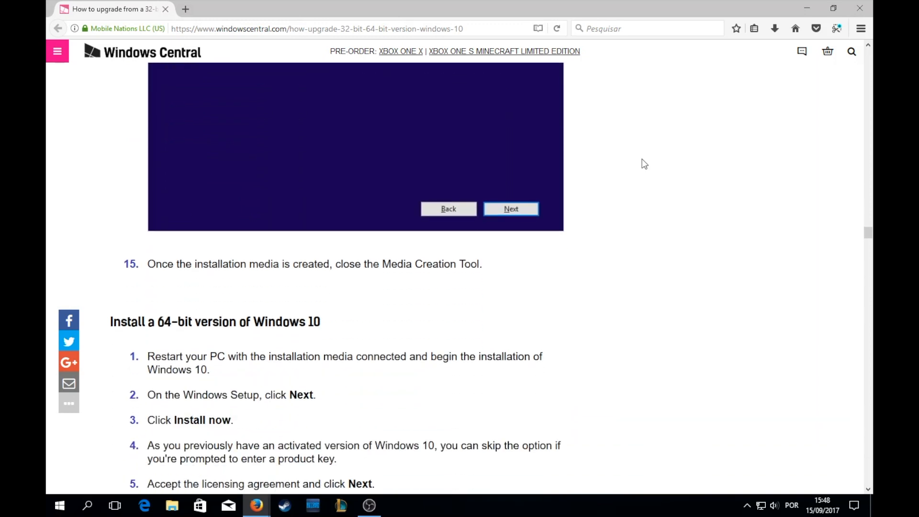
Scroll to step 6 and the 'Custom: Install Windows only (advanced)' screenshot
scroll("down", 3)
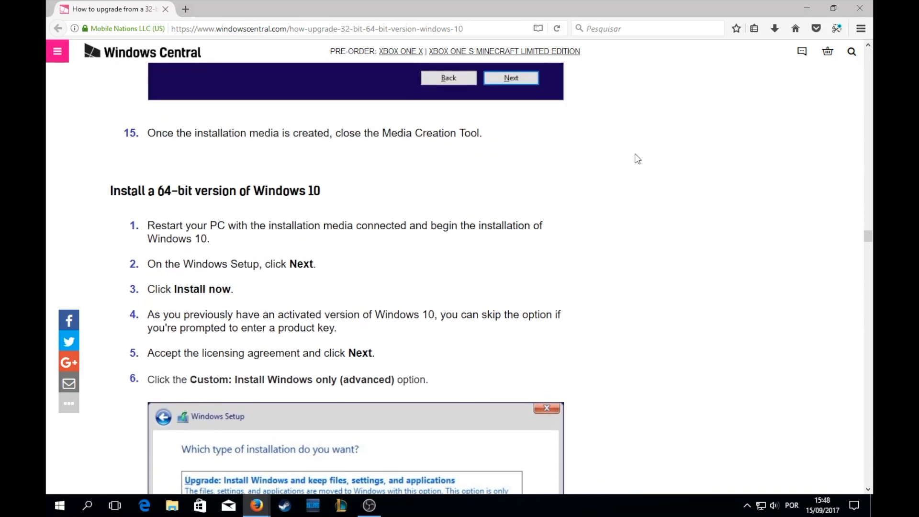
mouse_move(616, 156)
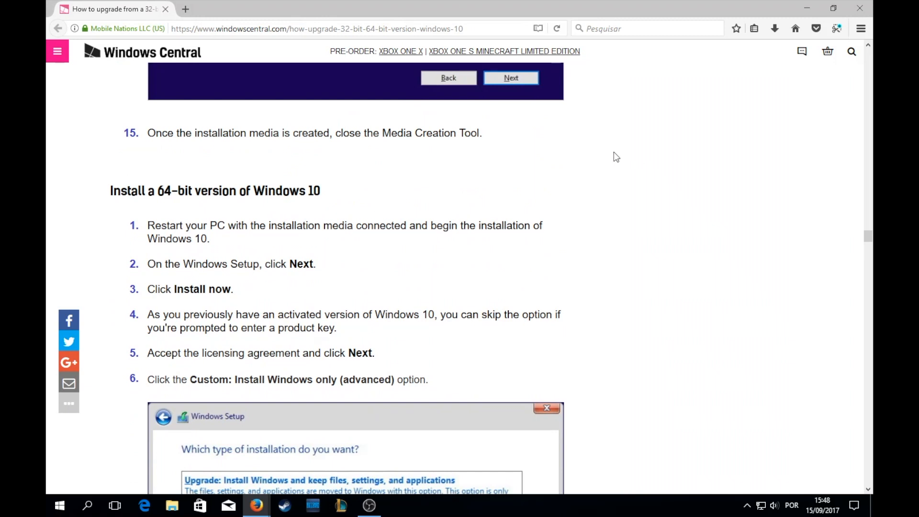
scroll("down", 3)
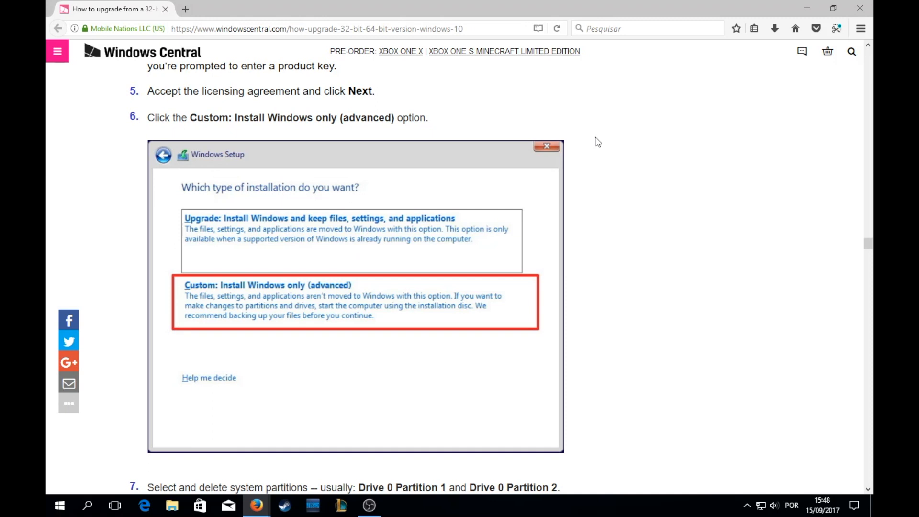
scroll("down", 3)
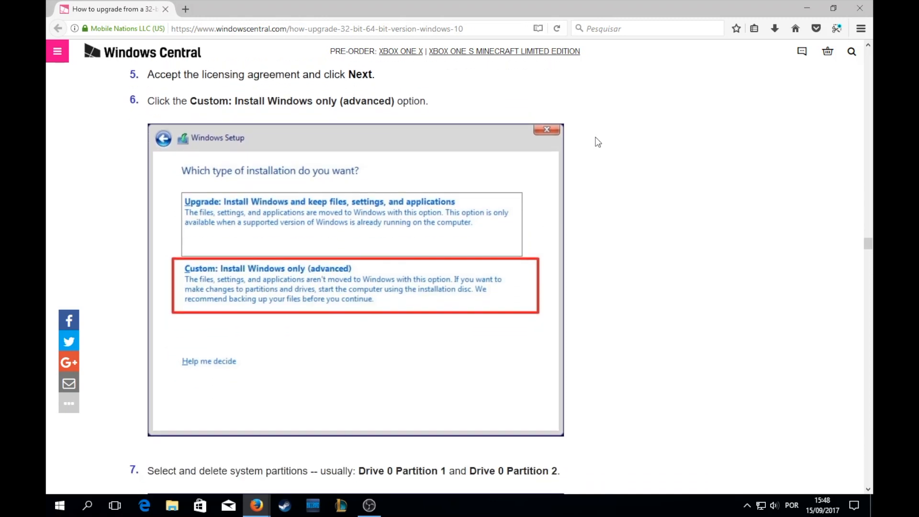
scroll("down", 3)
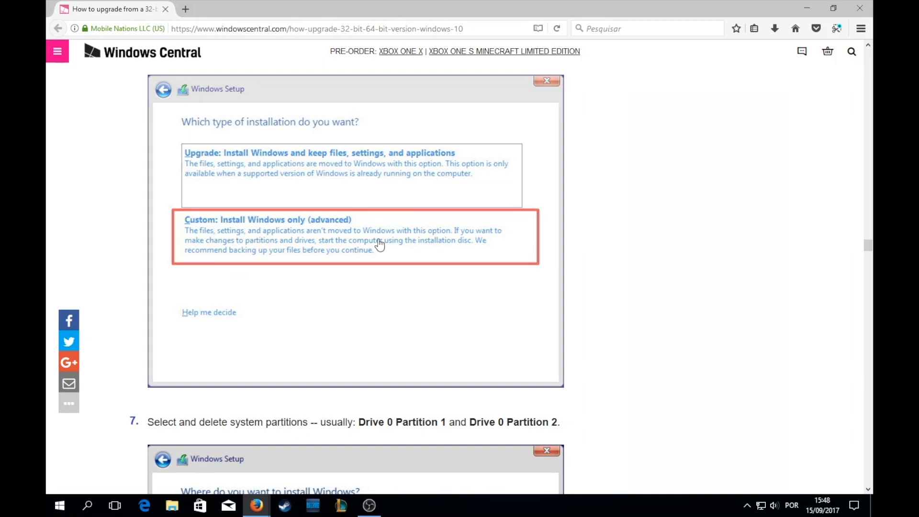
mouse_move(246, 234)
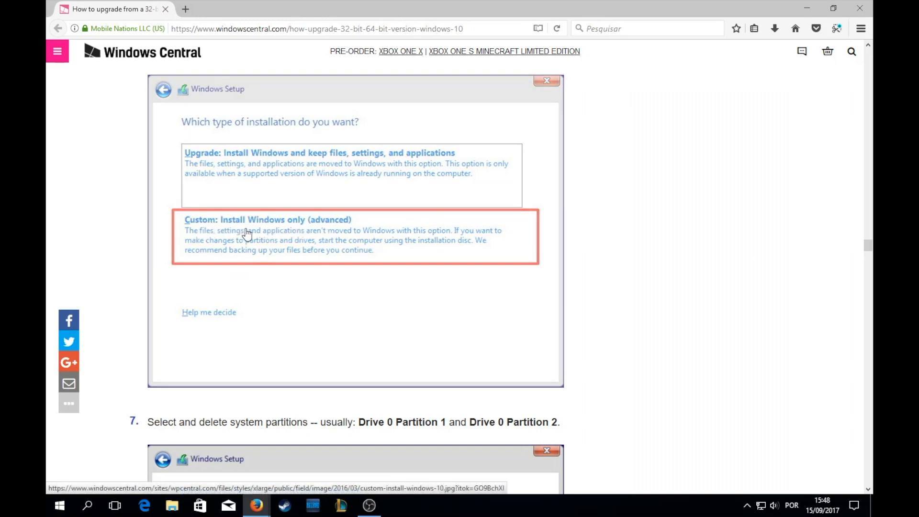
mouse_move(228, 226)
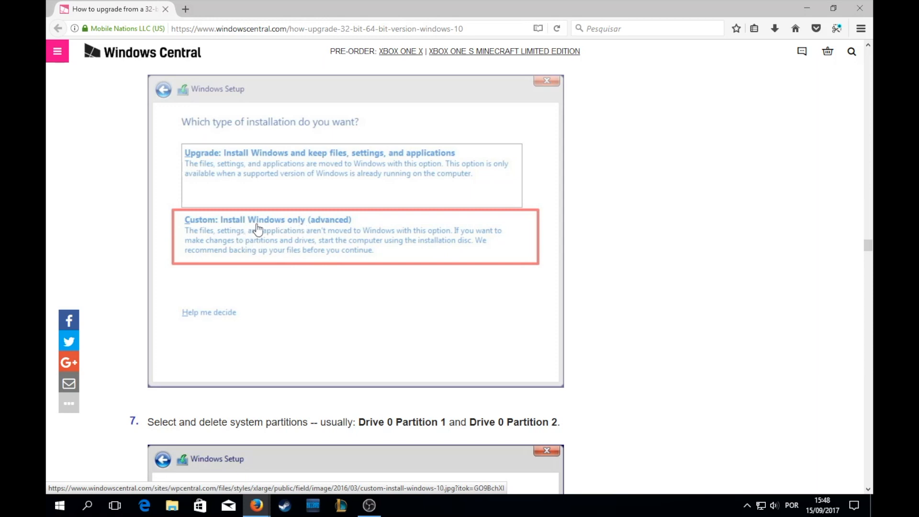
Scroll to step 7's 'Where do you want to install Windows?' screenshot with Delete highlighted and step 8's Windows Update advice
scroll("down", 3)
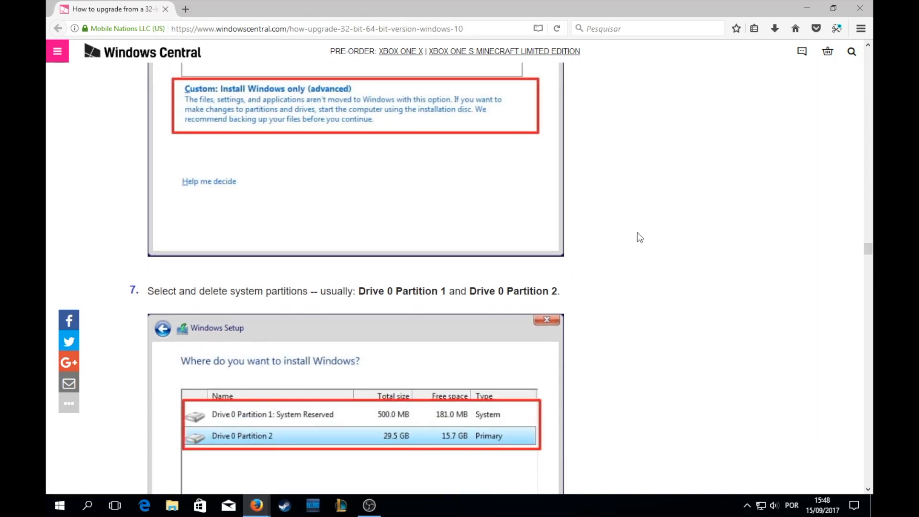
scroll("down", 3)
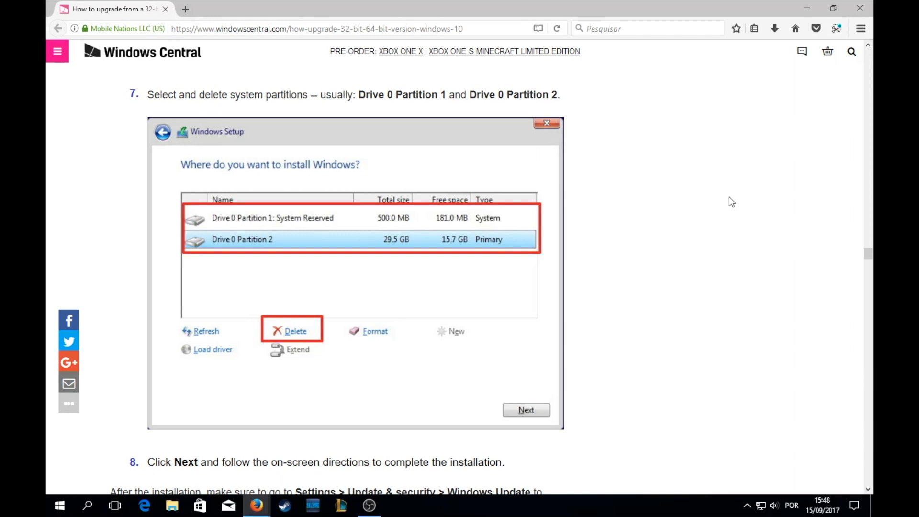
mouse_move(743, 140)
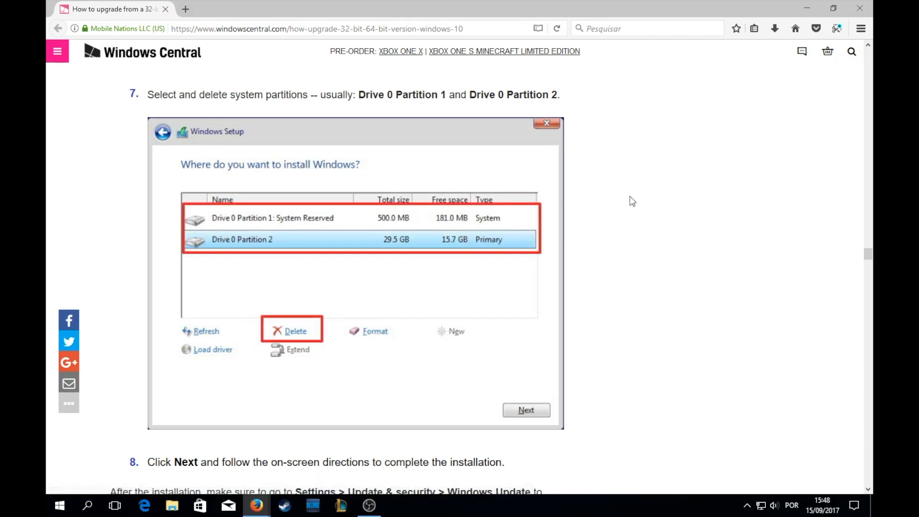
scroll("down", 3)
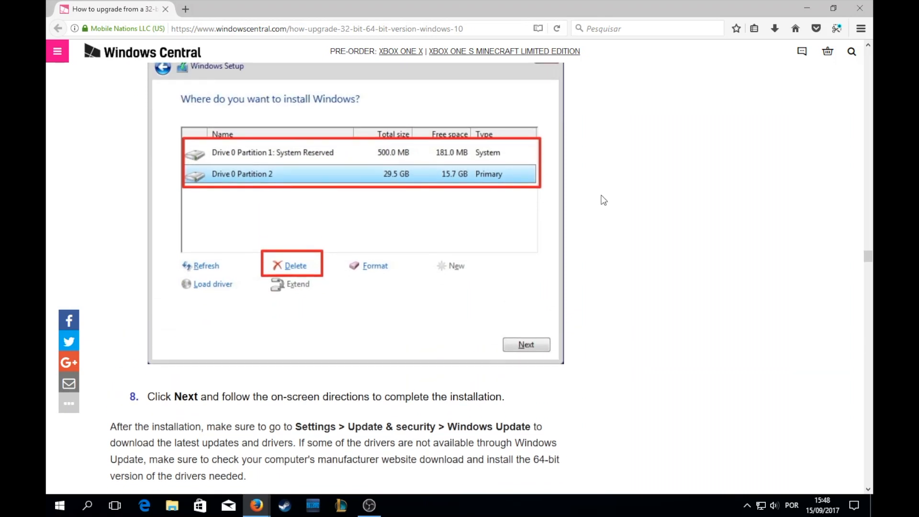
mouse_move(410, 165)
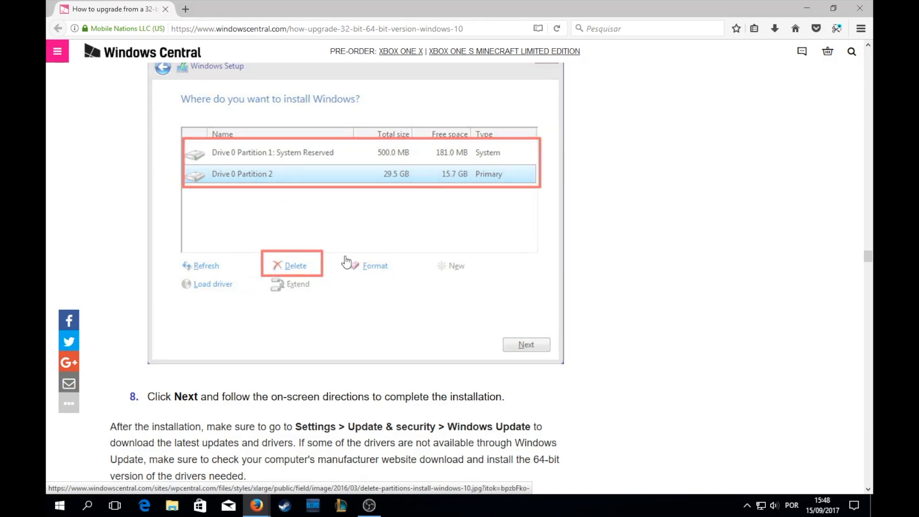
scroll("down", 3)
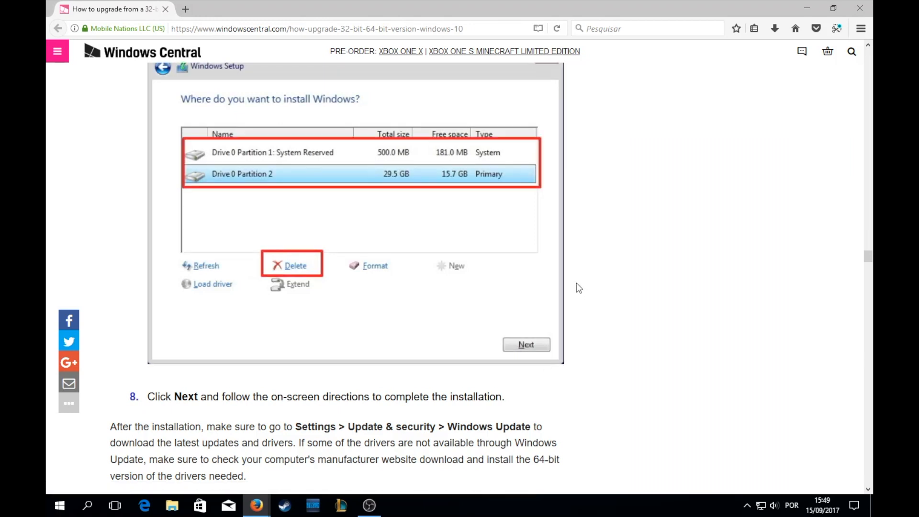
mouse_move(571, 336)
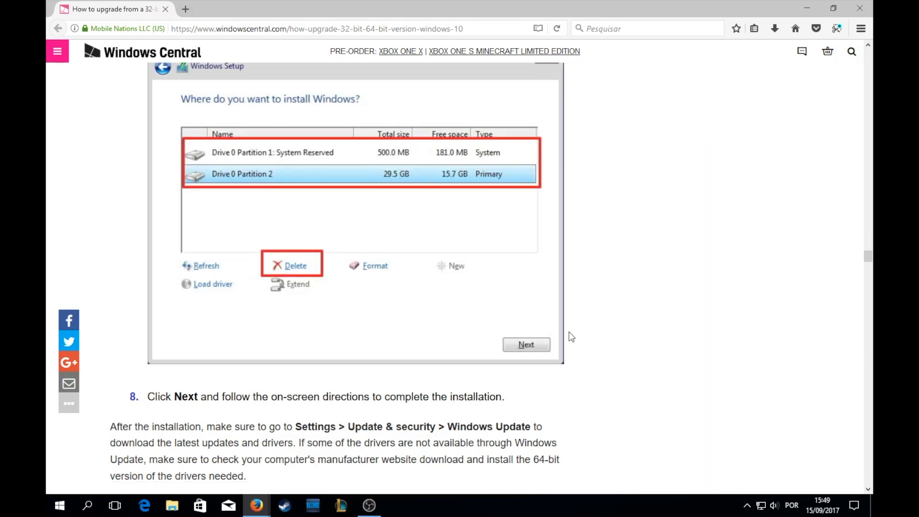
mouse_move(576, 254)
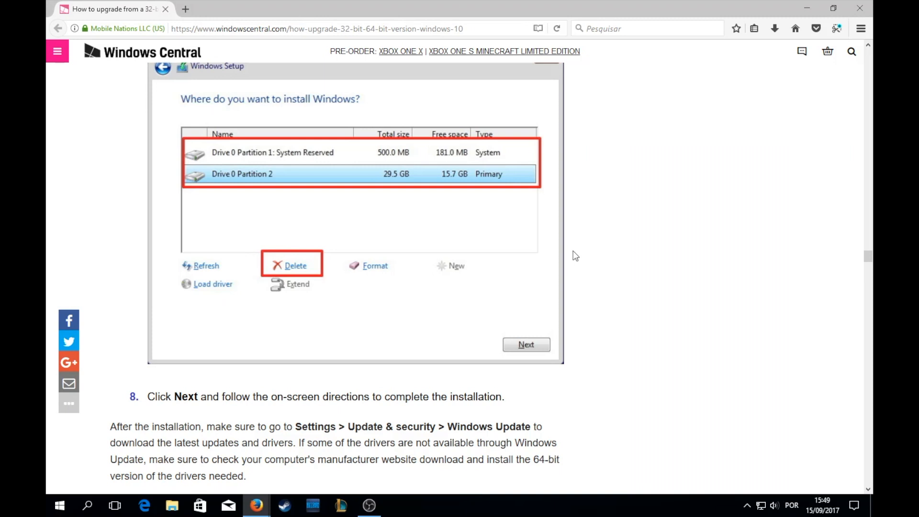